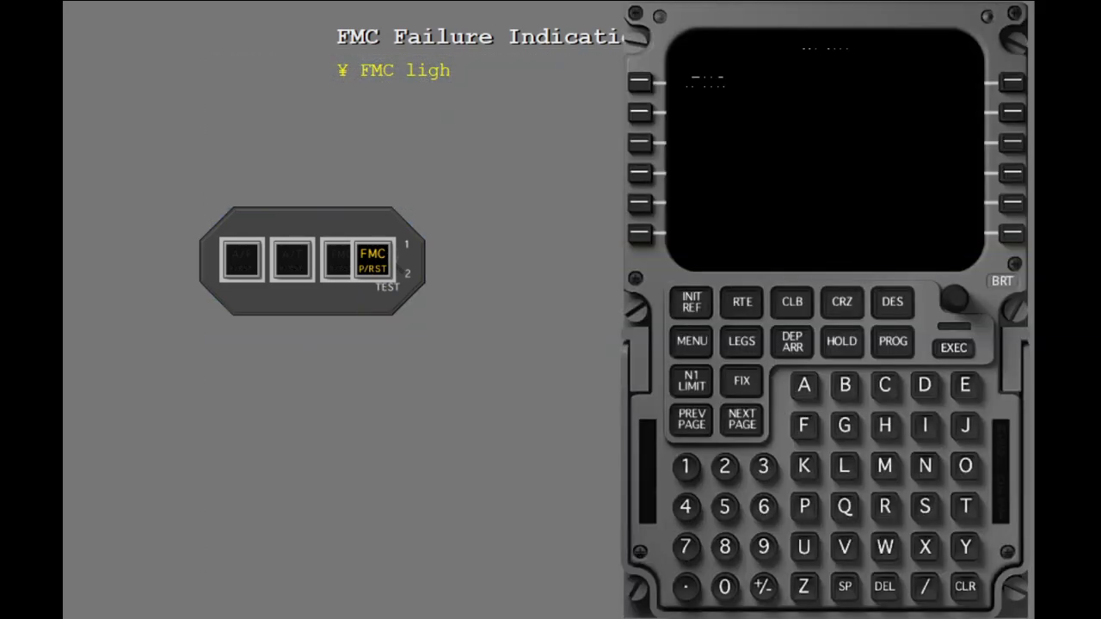
Advance through the FMC failure indications page covering the FMC alert light
left_click(691, 340)
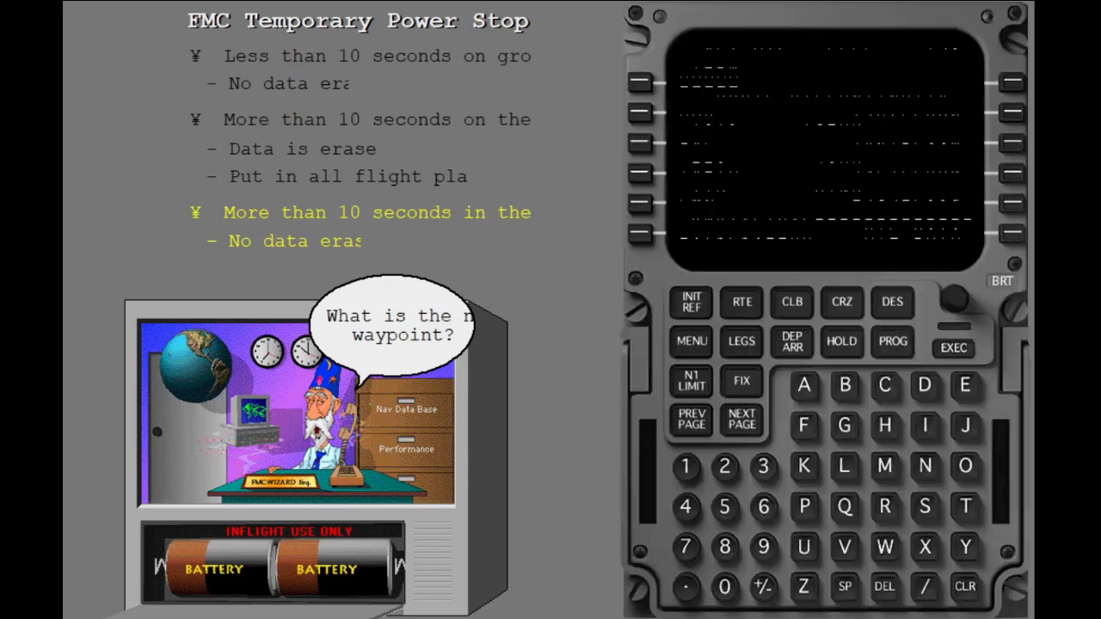
Advance to the FMC temporary power stop lesson on ground versus in-air data loss
left_click(739, 340)
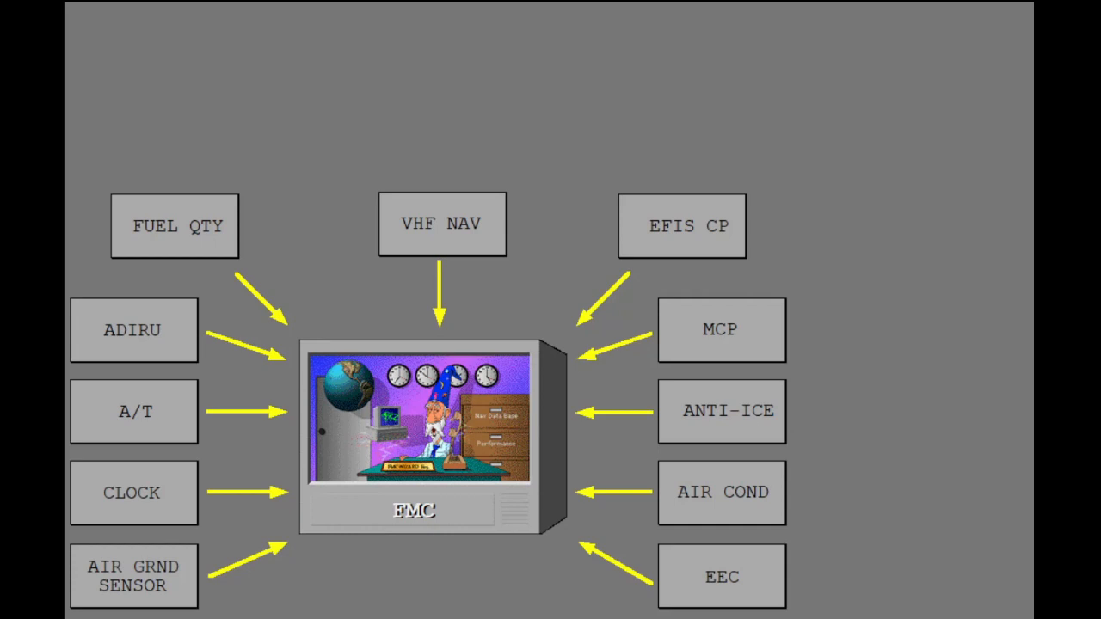
Advance to the diagram of aircraft systems feeding data into the FMC
left_click(175, 225)
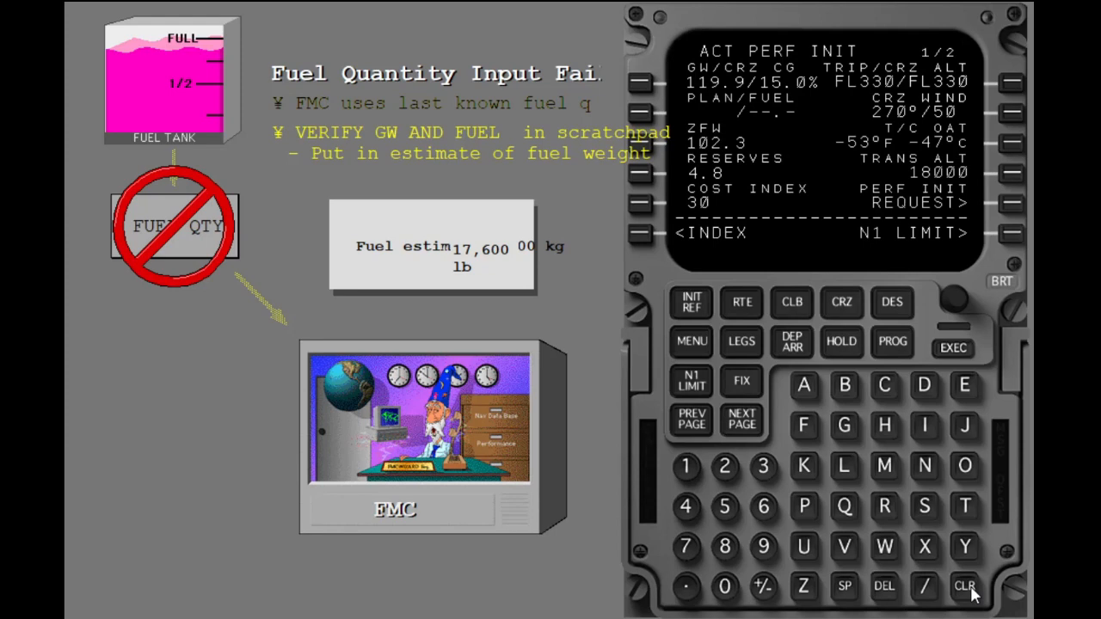
mouse_move(982, 610)
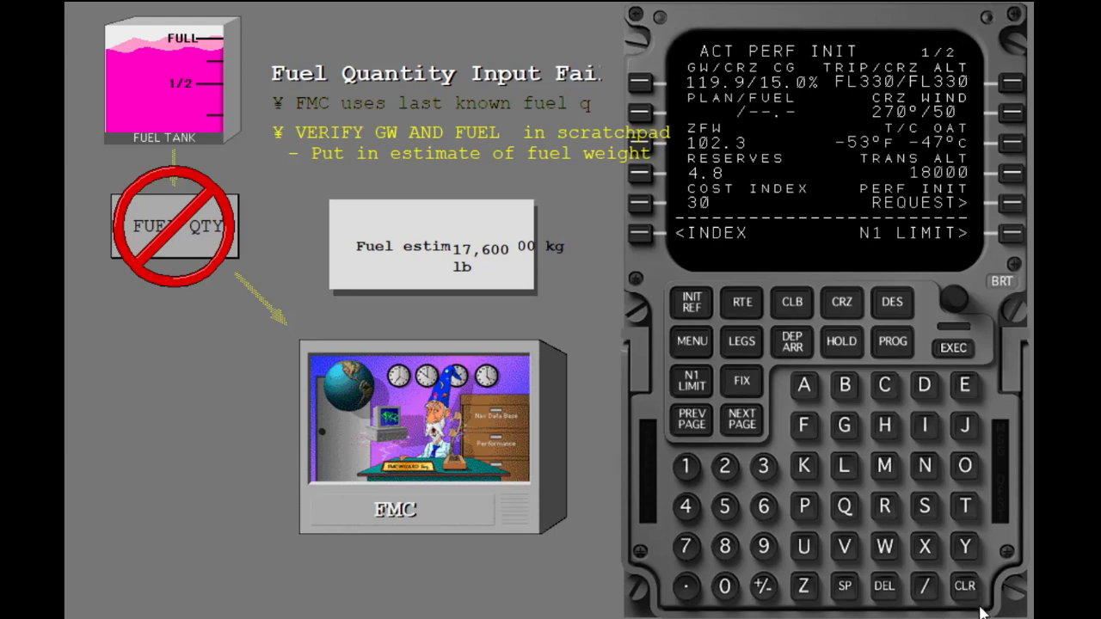
Enter a manual fuel weight of 17.6 on PERF INIT and execute it
left_click(684, 547)
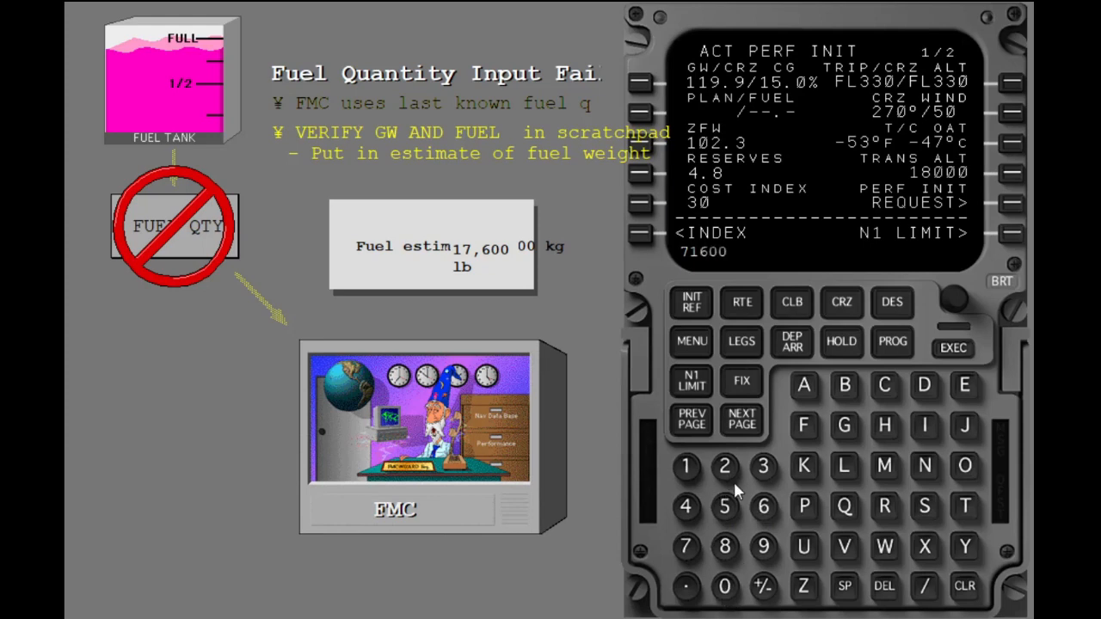
mouse_move(832, 485)
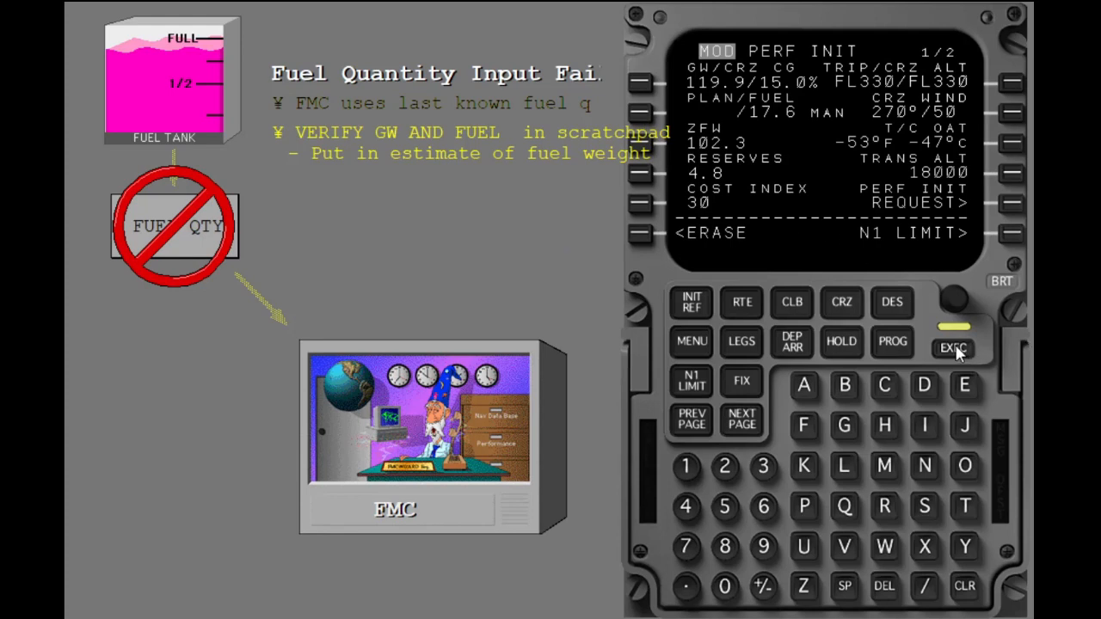
left_click(953, 347)
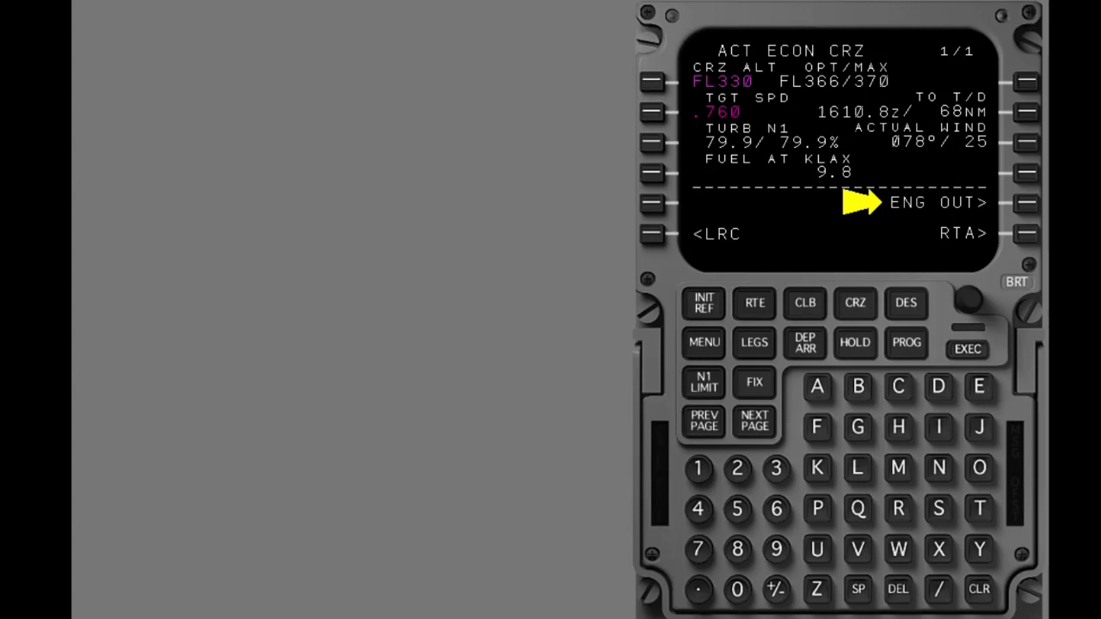
mouse_move(1030, 389)
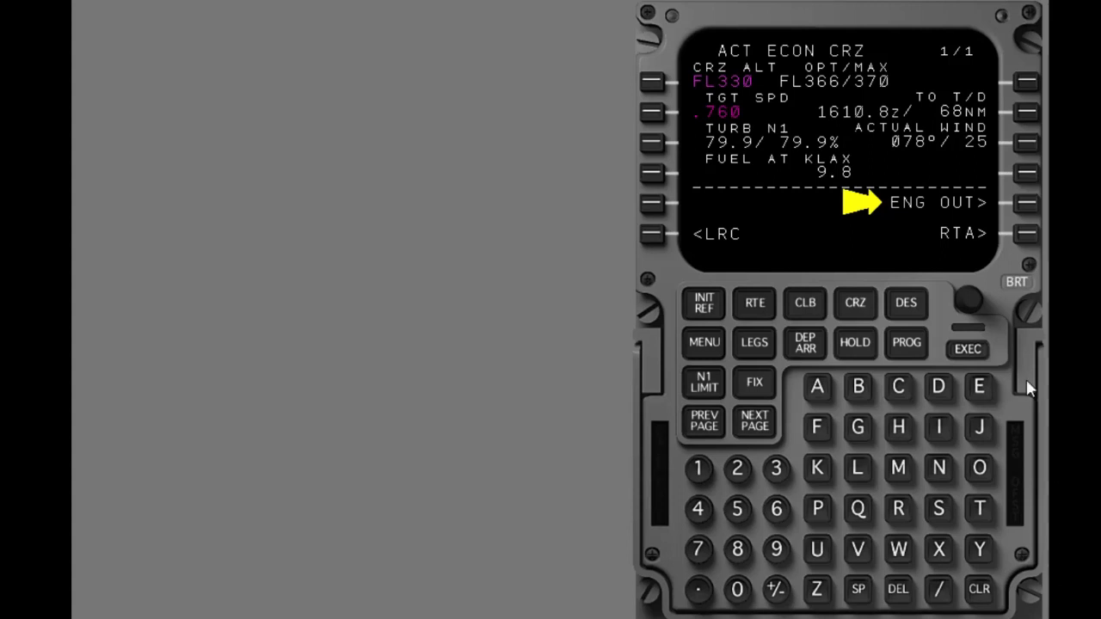
Select ENG OUT> on ECON CRZ to bring up the ENG OUT CRZ page
left_click(1025, 203)
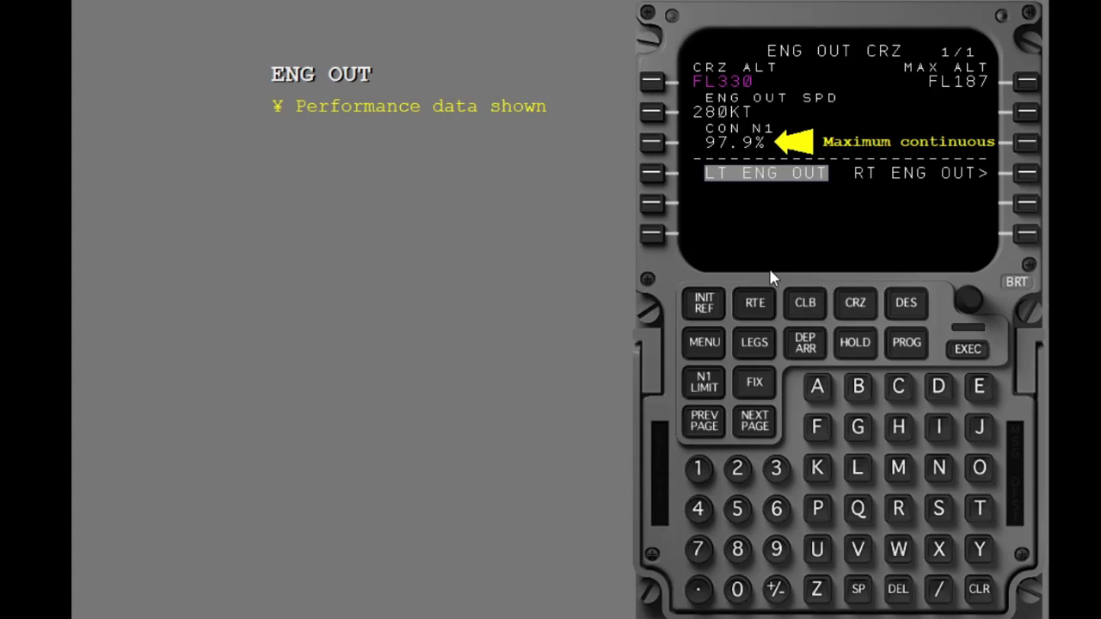
Select LT ENG OUT to show max altitude FL187, 280KT and continuous N1 97.9%
left_click(967, 347)
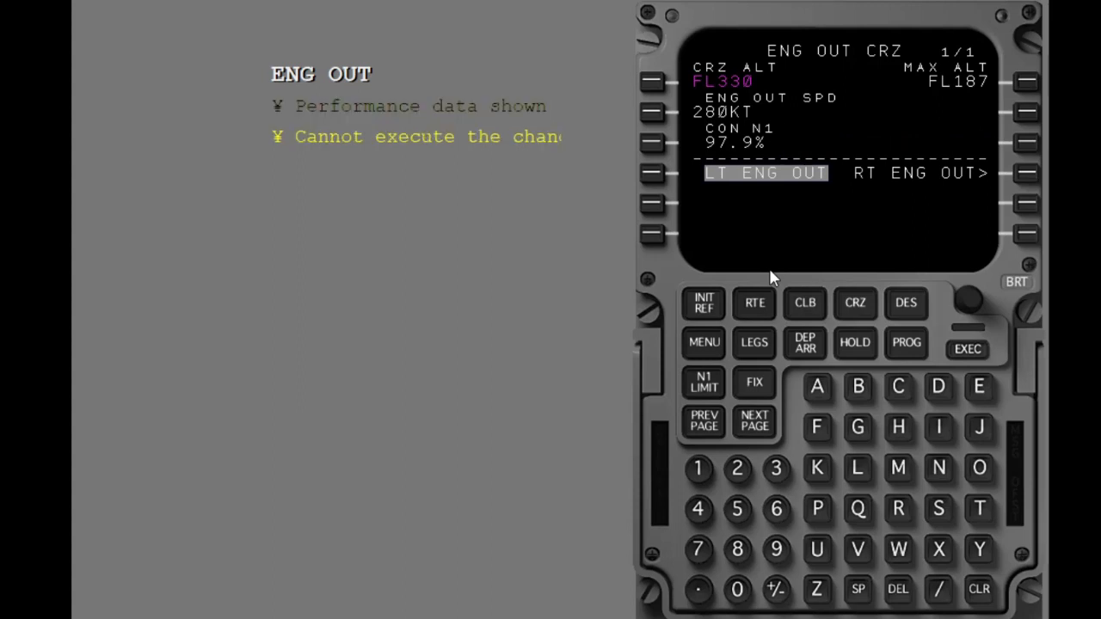